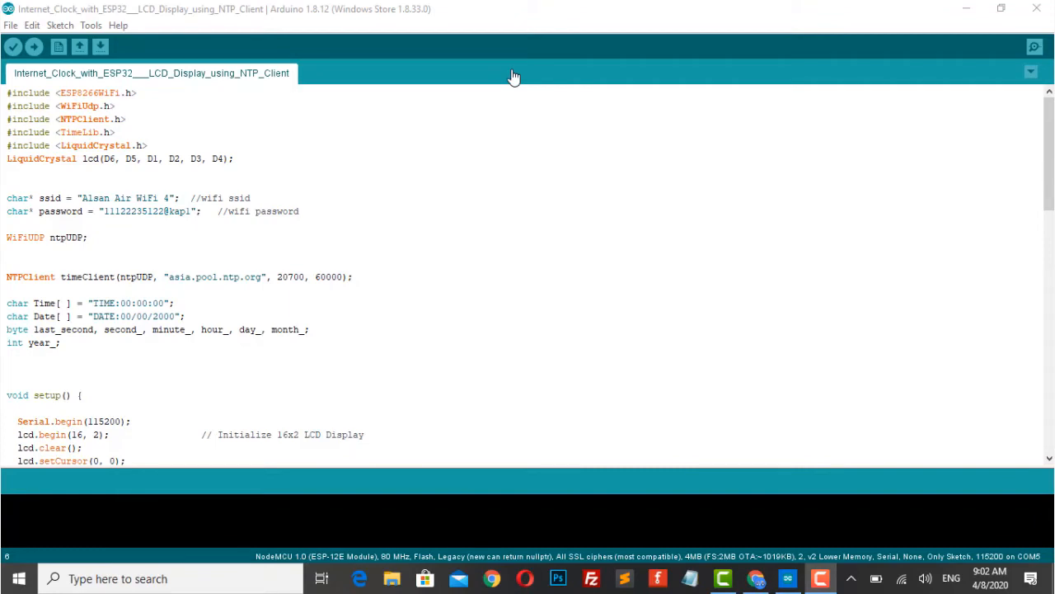
{"action": "mouse_move", "coordinate": [14, 98]}
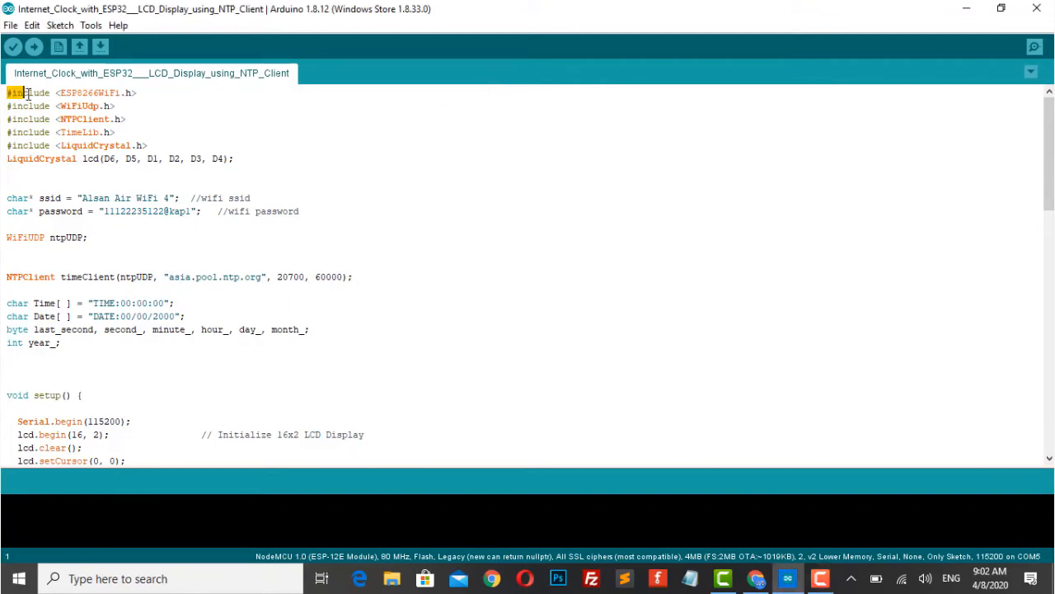
{"action": "left_click_drag", "start_coordinate": [7, 93], "coordinate": [155, 145]}
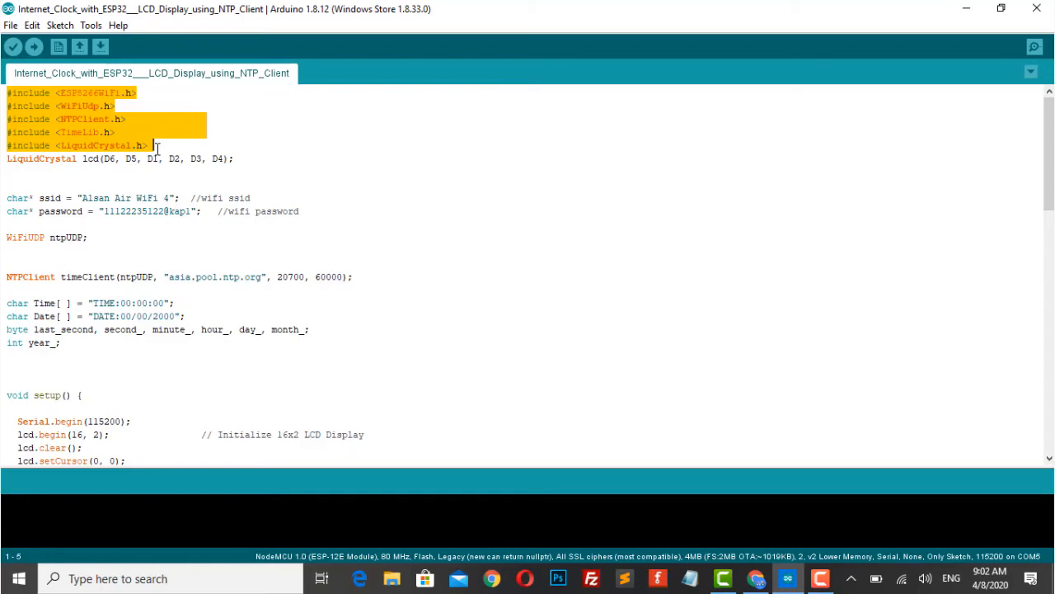
{"action": "left_click", "coordinate": [57, 158]}
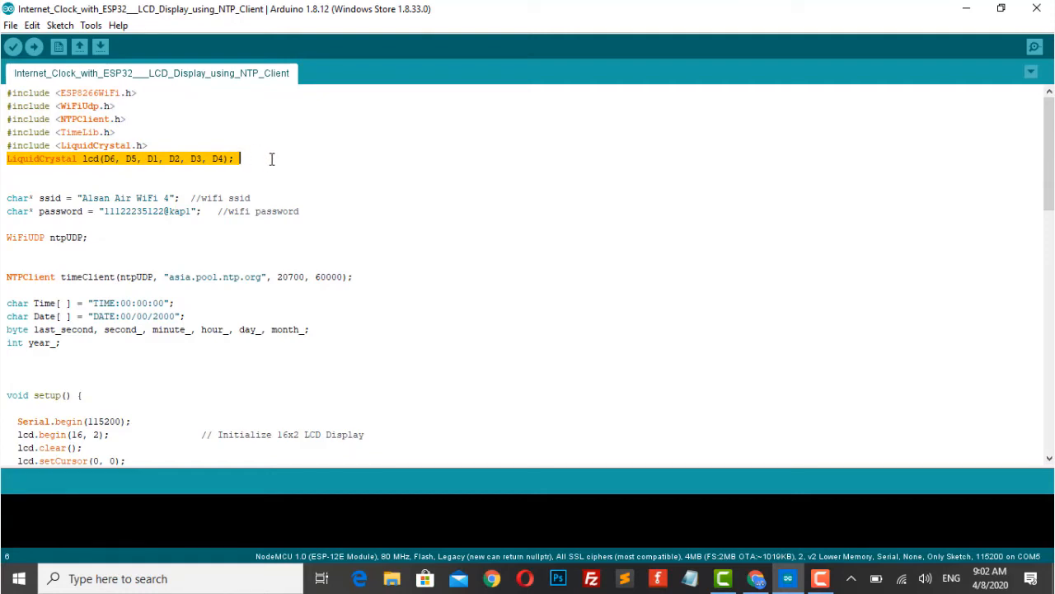
{"action": "left_click", "coordinate": [7, 198]}
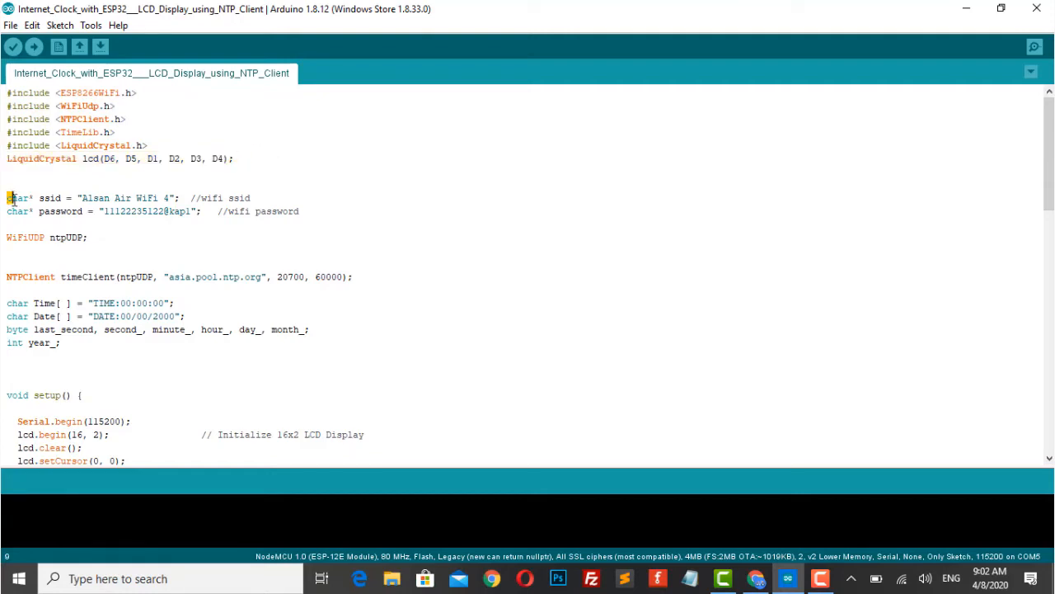
{"action": "left_click_drag", "start_coordinate": [7, 197], "coordinate": [301, 211]}
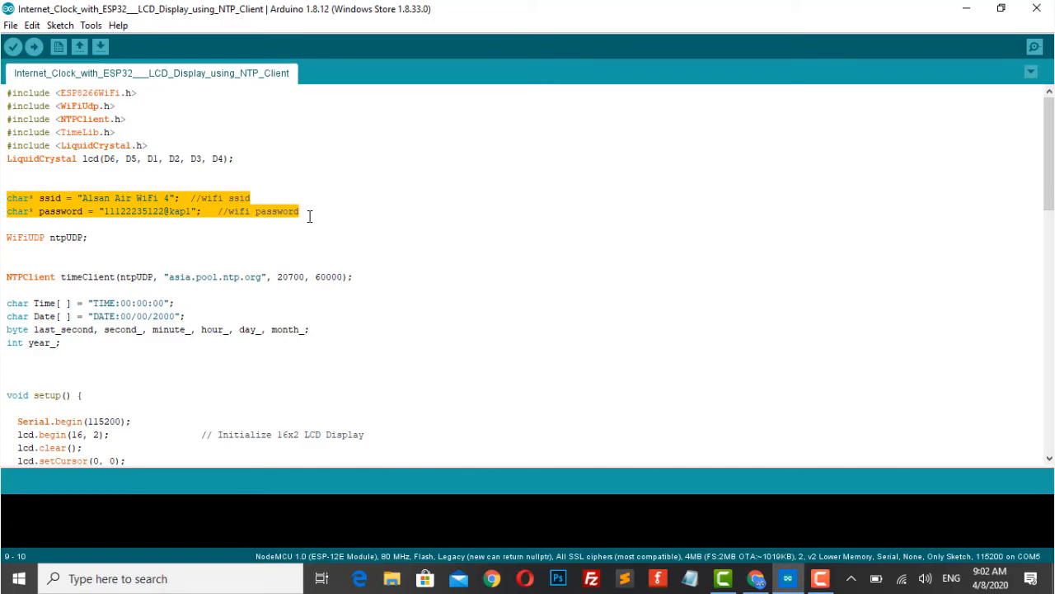
{"action": "left_click", "coordinate": [7, 277]}
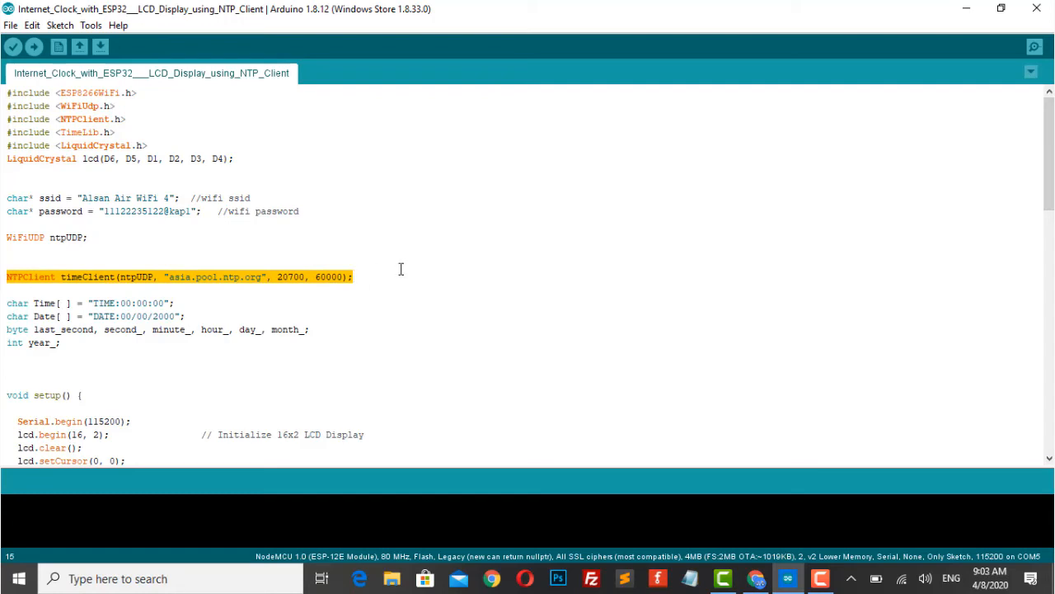
{"action": "left_click", "coordinate": [352, 276]}
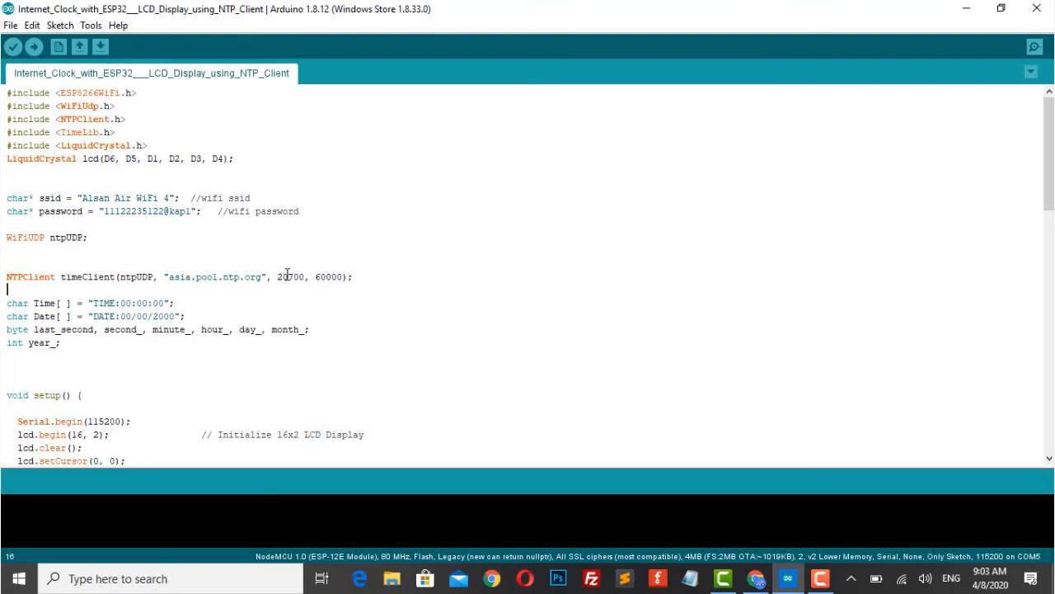
{"action": "double_click", "coordinate": [290, 276]}
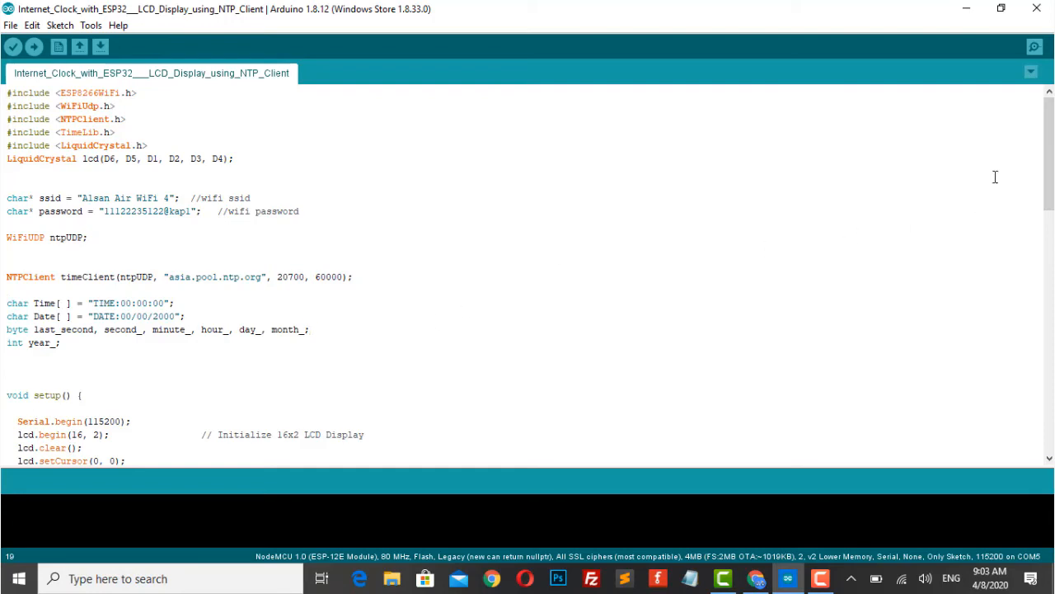
{"action": "left_click", "coordinate": [90, 25]}
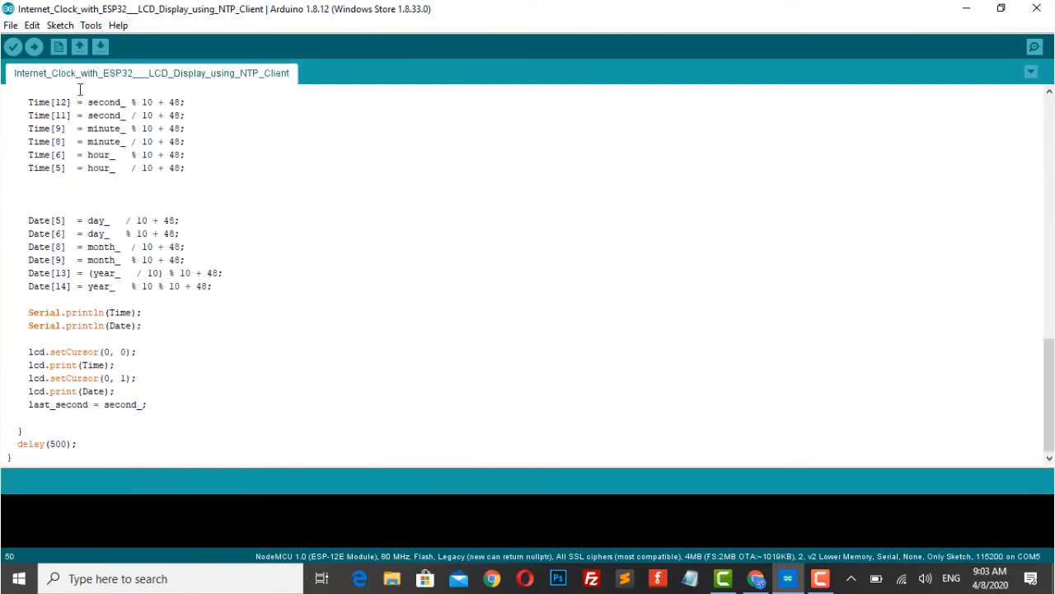
{"action": "mouse_move", "coordinate": [34, 47]}
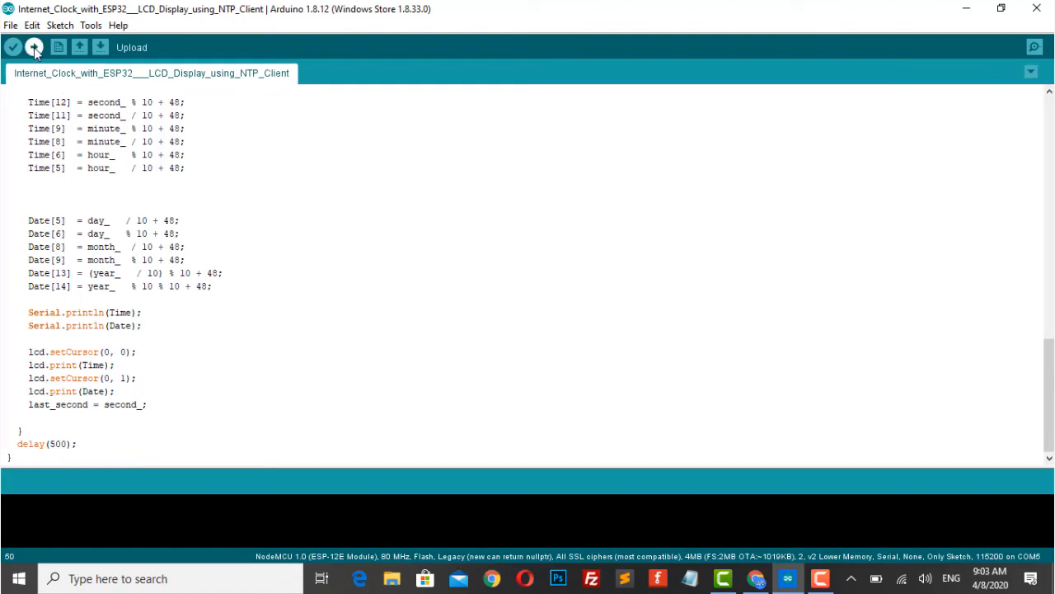